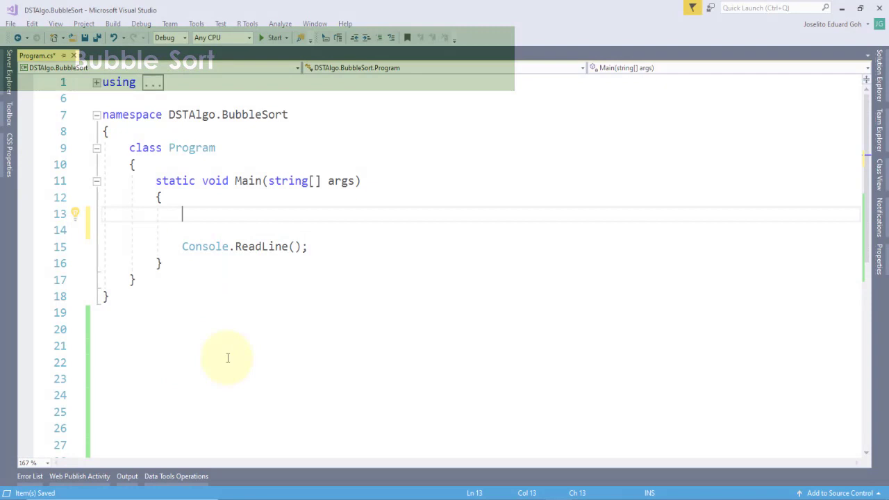
Declare int[] array = {10,5,14,1,4}, print its elements tab-separated, and add the bubble-sort message line.
type("int[] array = {10,5,14,1,4}")
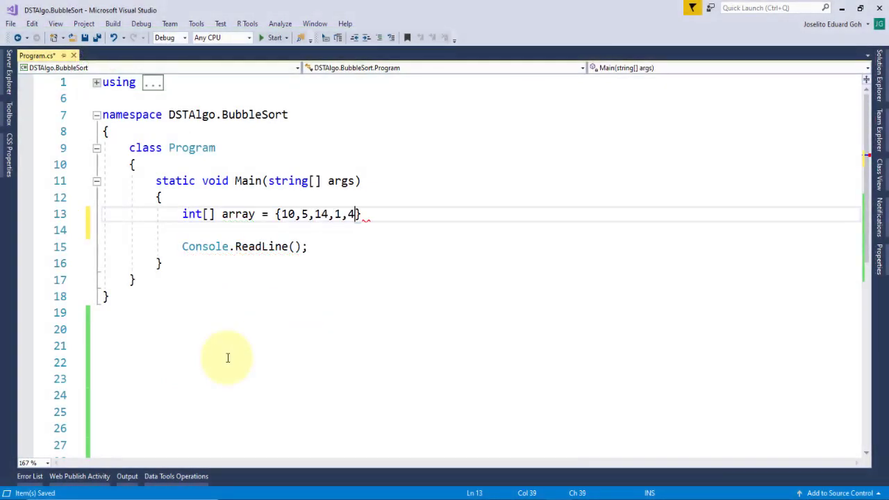
type("Console.wr")
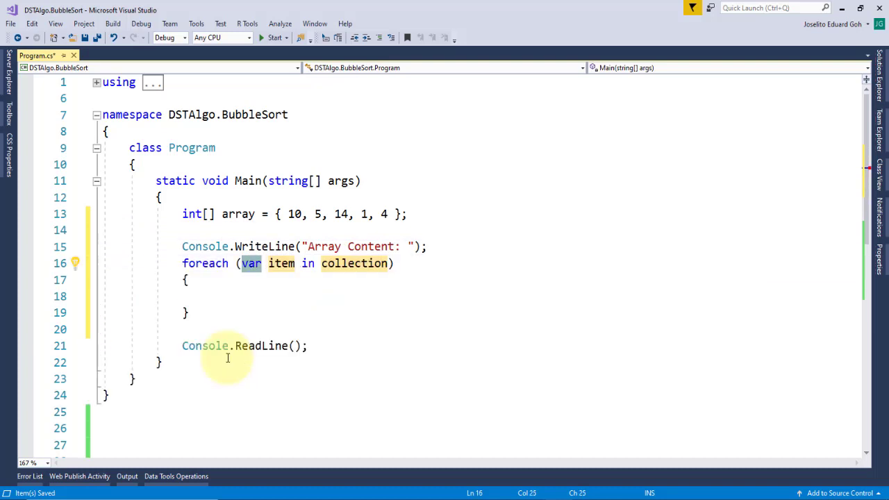
type("Console.Write(\"\\t\" + item);")
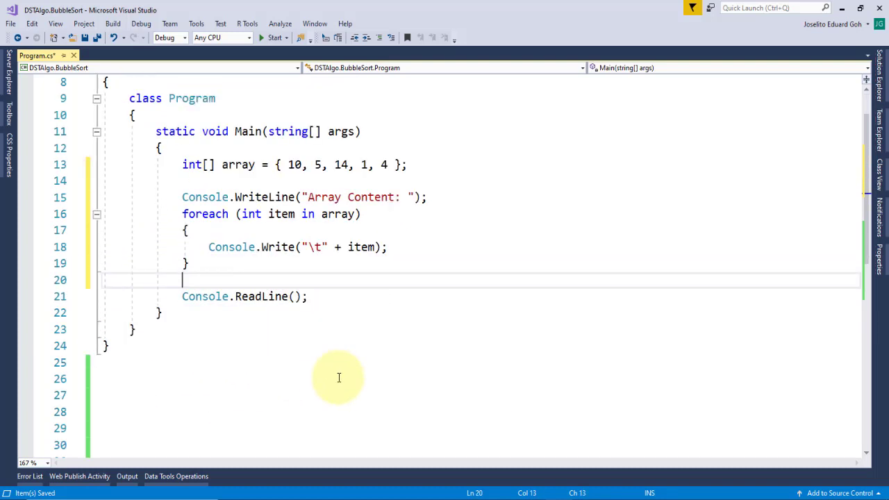
type("Console.wr")
type("for")
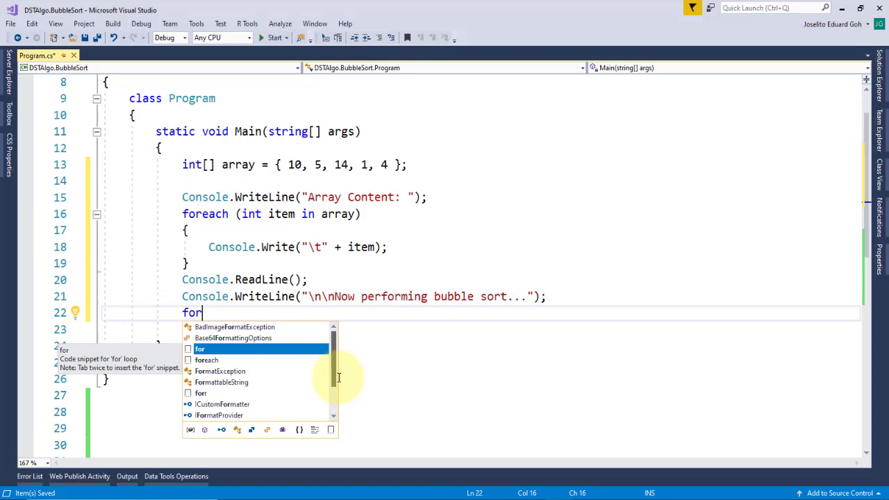
Add a for loop over j bounded by array.Length-1 using the for snippet.
key("Tab")
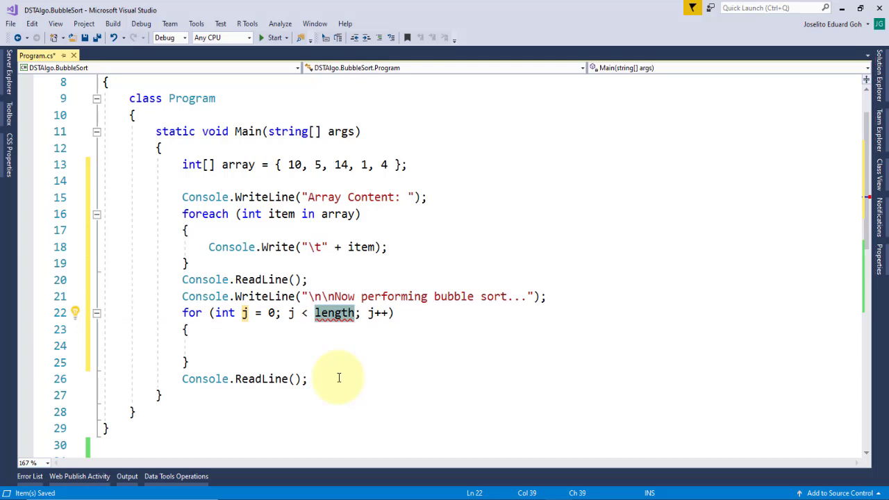
type("array.L")
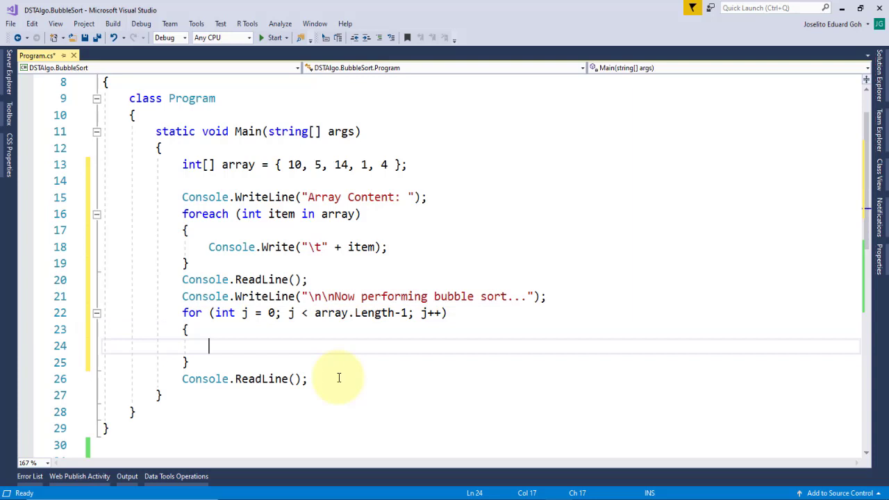
Inside the loop, add if (array[j] > array[j+1]) with a //swap content comment and opening brace.
type("if")
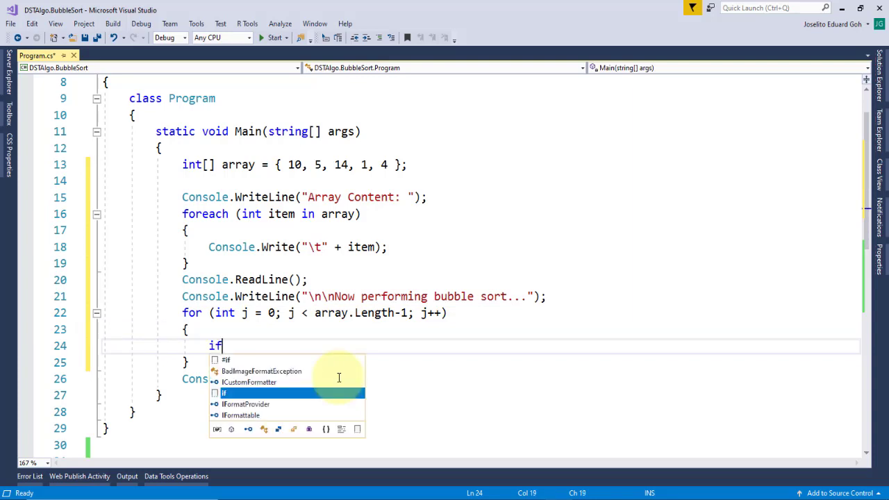
type("(array)")
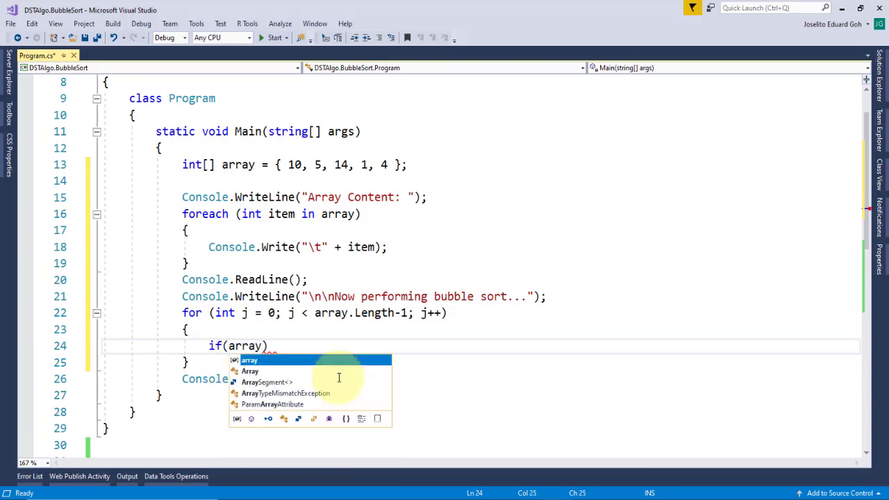
type("[j] >")
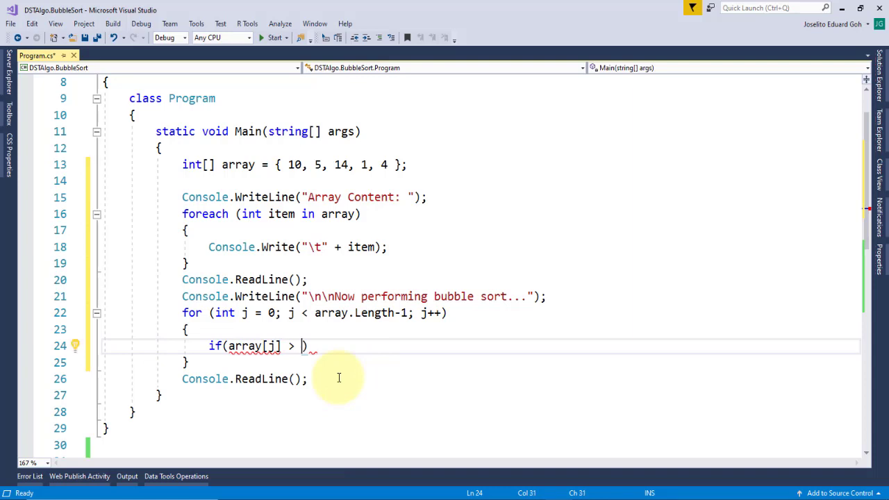
type("array[]")
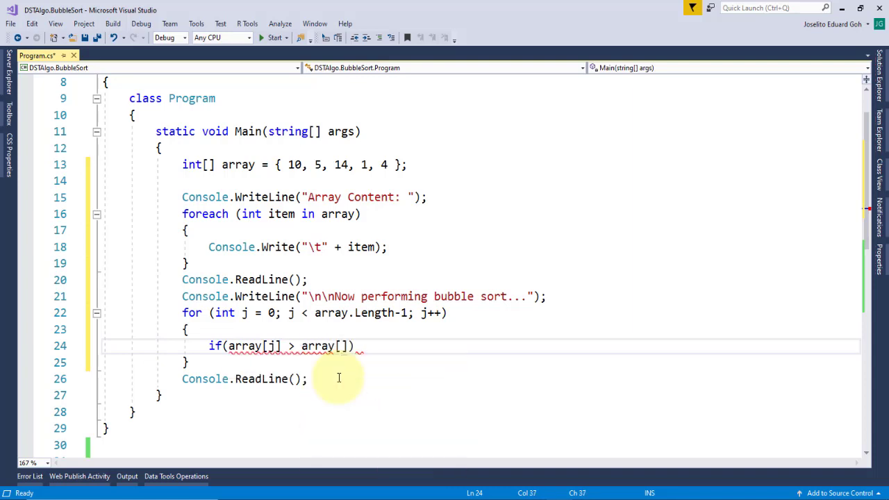
type("j+1")
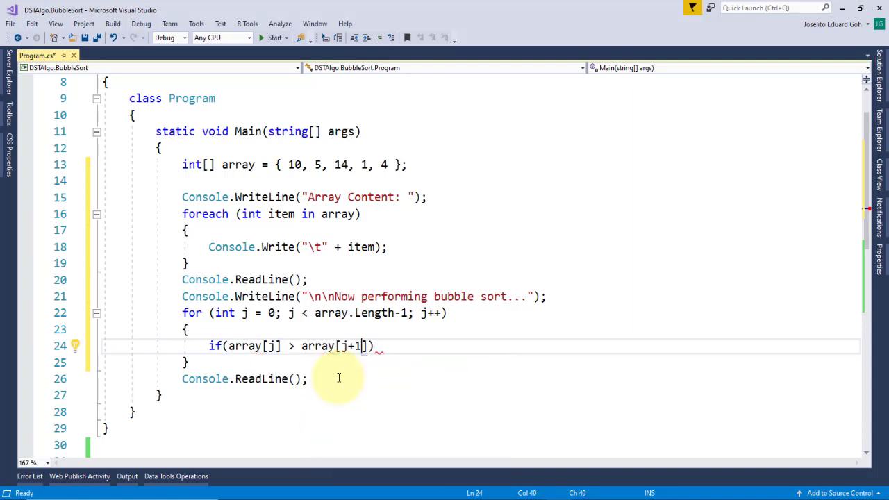
type("//swap")
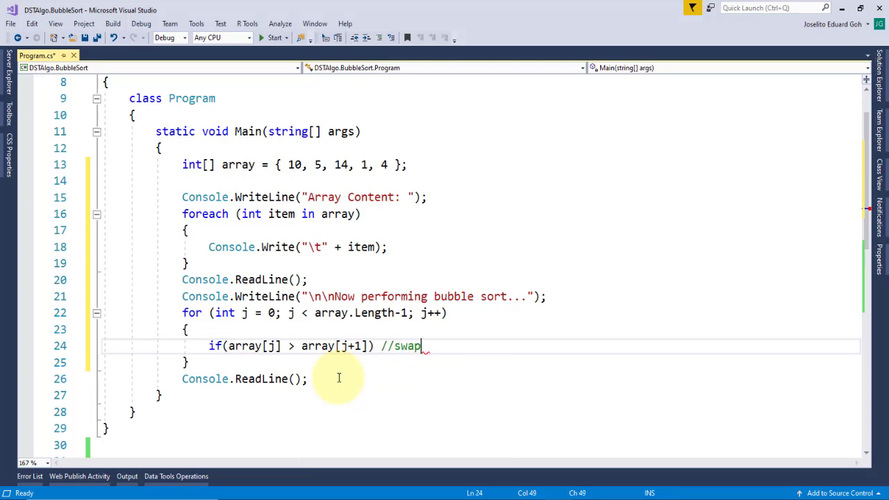
type("content")
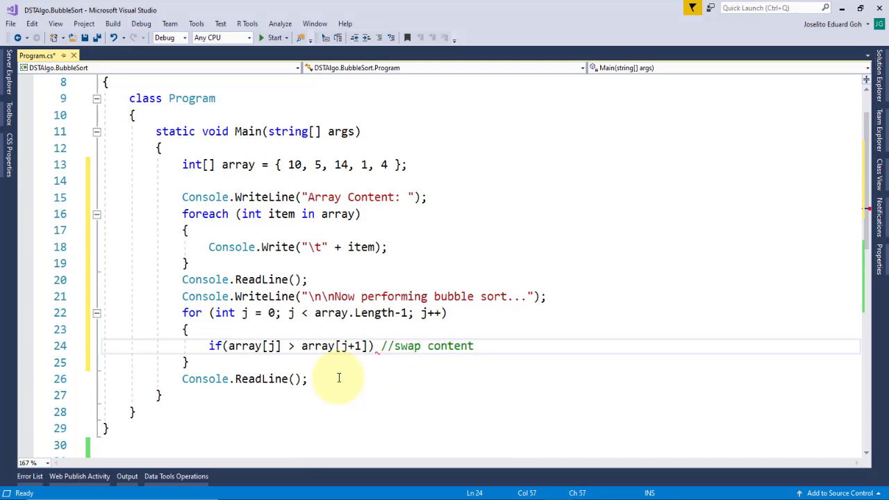
type("{")
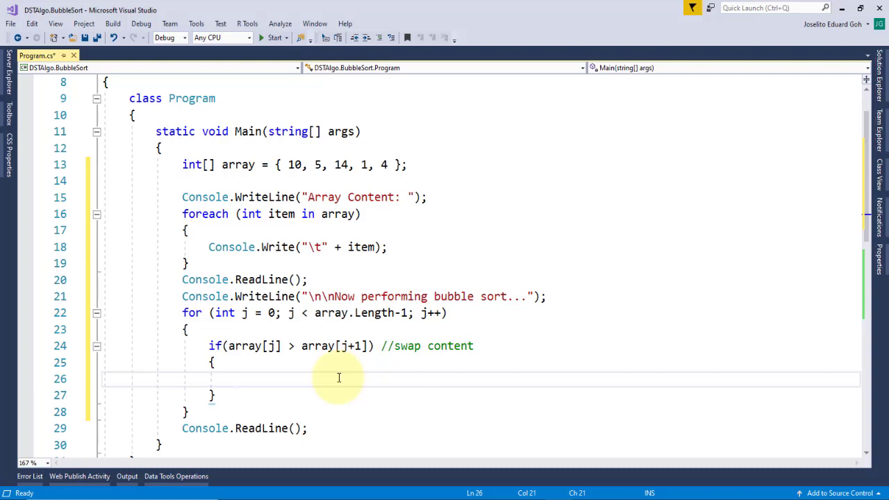
Swap array[j] and array[j+1] through an int temp variable inside the if block.
type("int temp =")
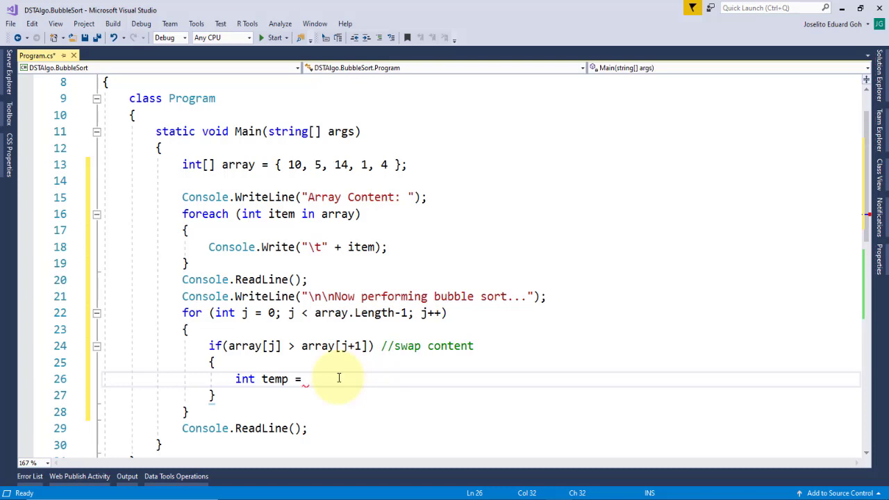
type("array[j];")
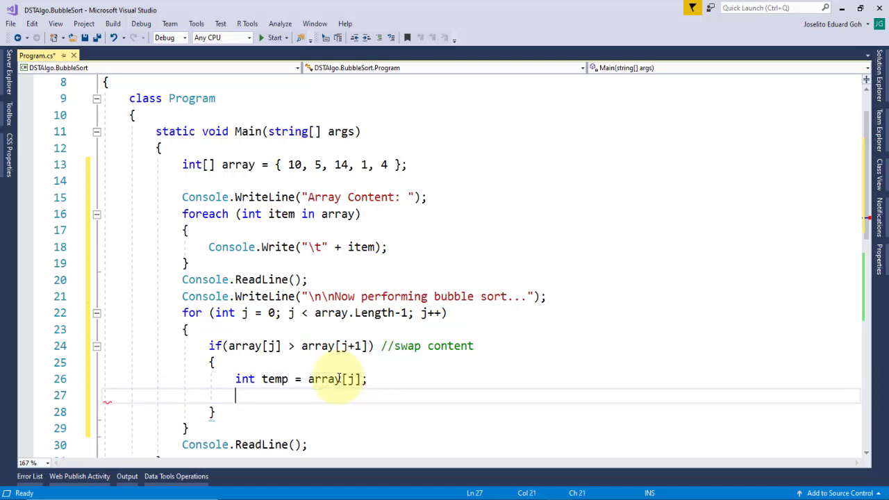
type("array")
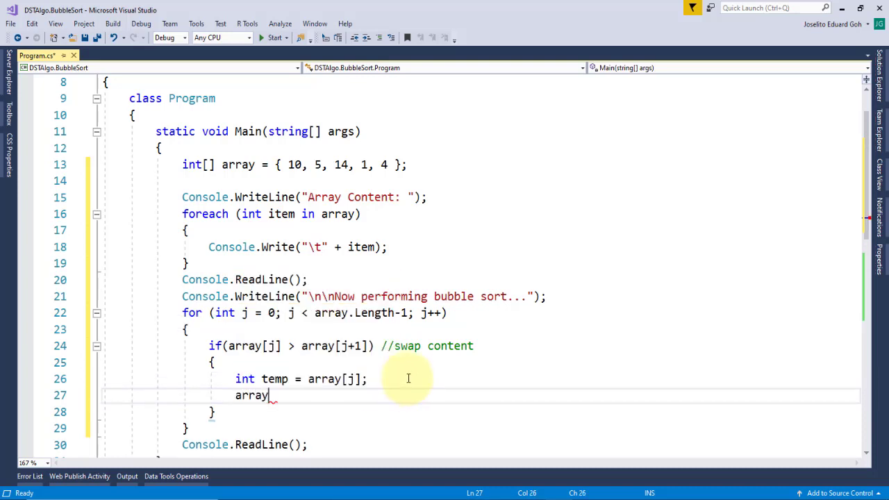
type("[j] = array")
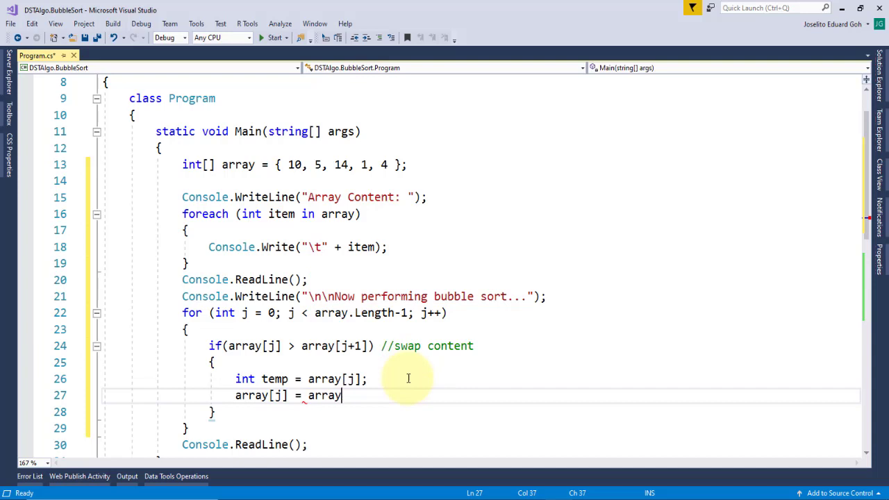
type("[j + 1];")
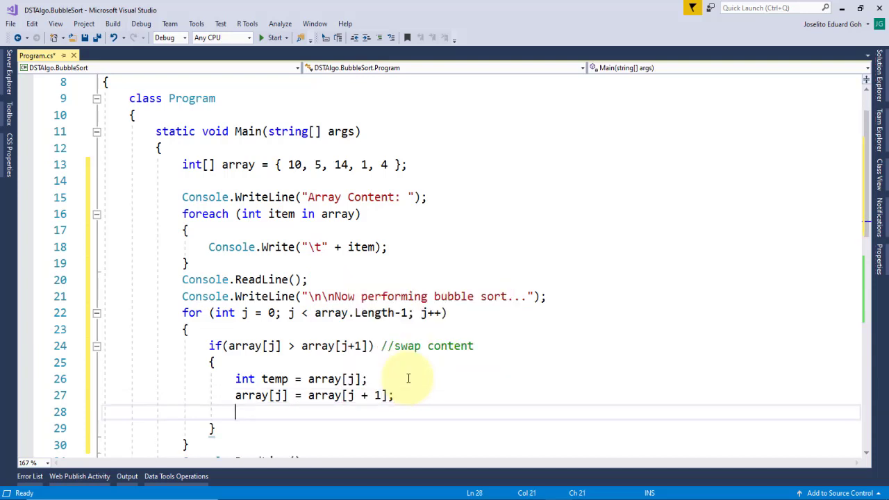
type("array[j+1] =")
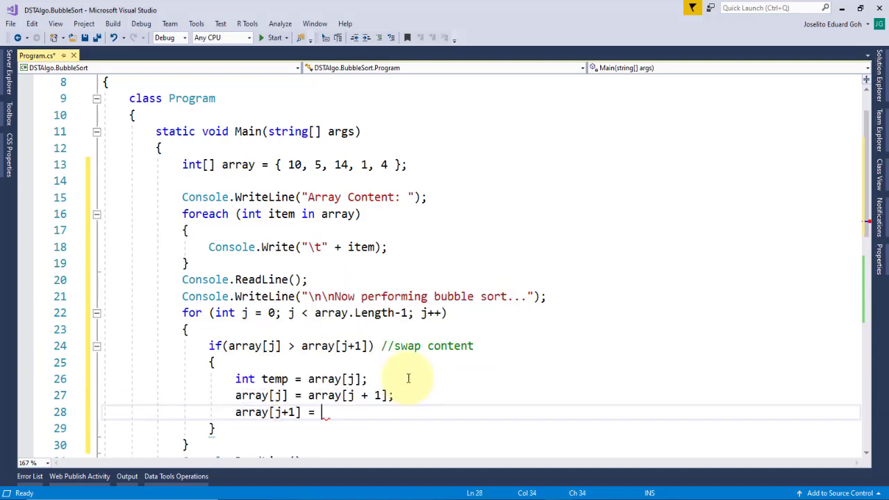
After each swap, print every item tab-separated with a foreach and wait on Console.ReadLine().
type("foreach (int item in array")
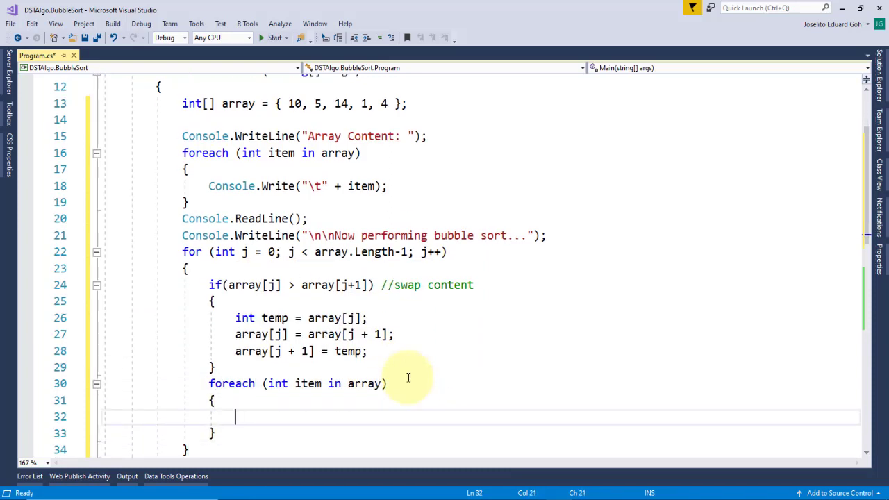
type("Console.Write(\"\\t\" + item);")
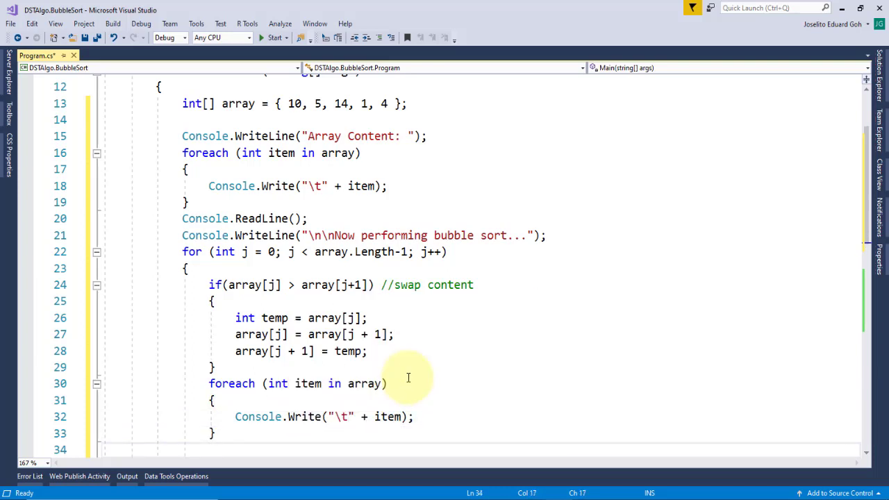
type("Console.ReadLine();")
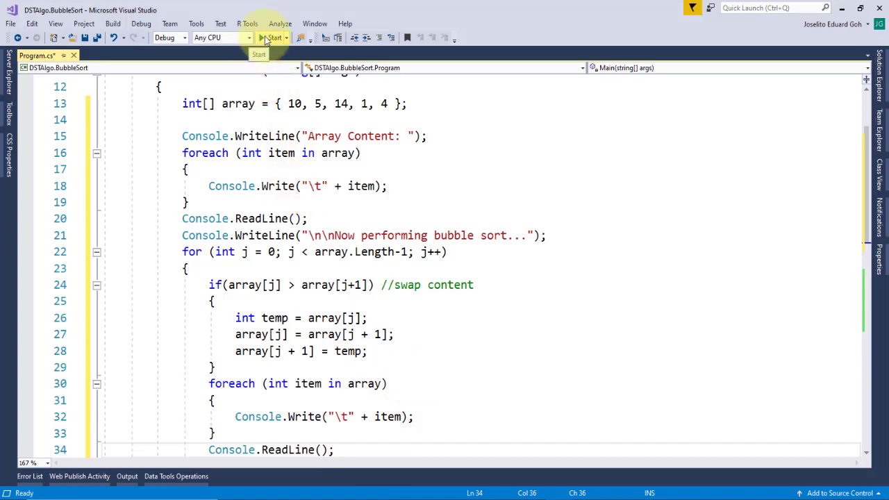
left_click(270, 38)
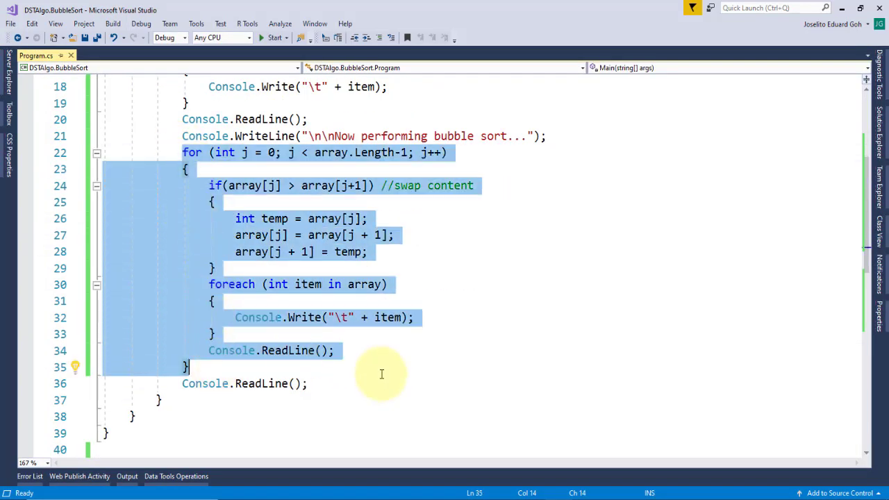
Wrap the swap loop in for (int i = array.Length-1; i > 0; i--) and add Console.WriteLine() after it.
type("for")
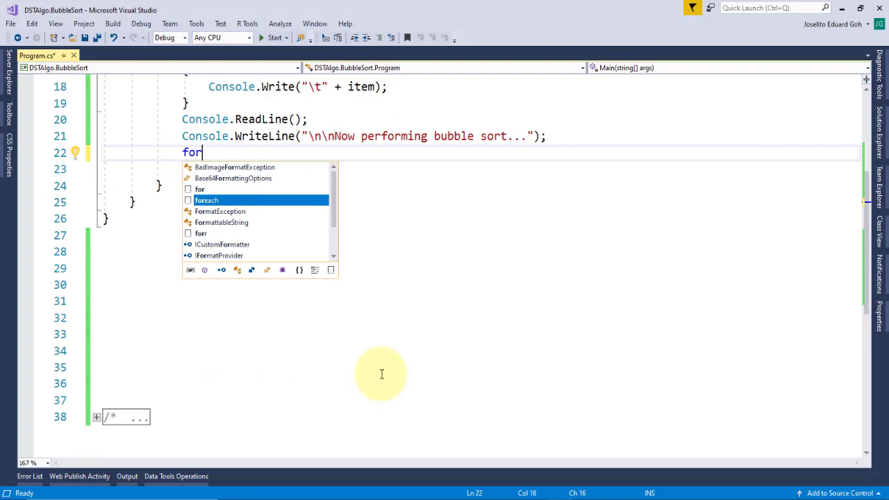
type("(int i = 0; i < length; i++)")
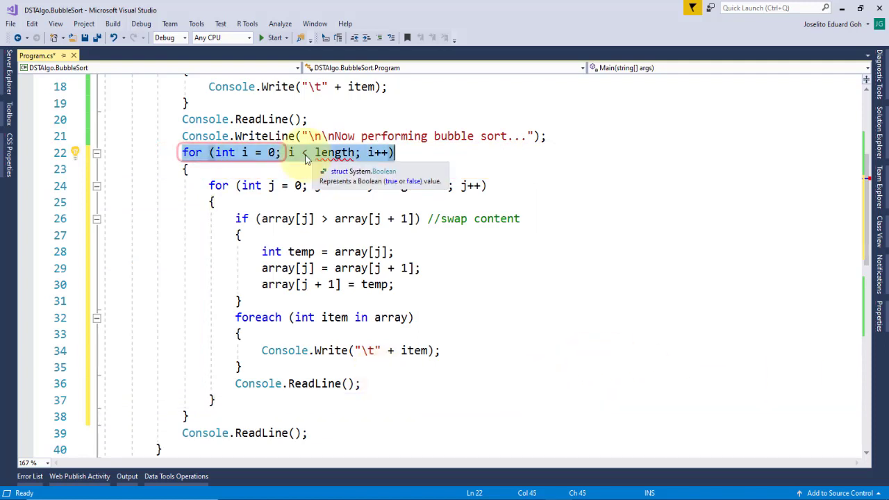
type("array.Length-1")
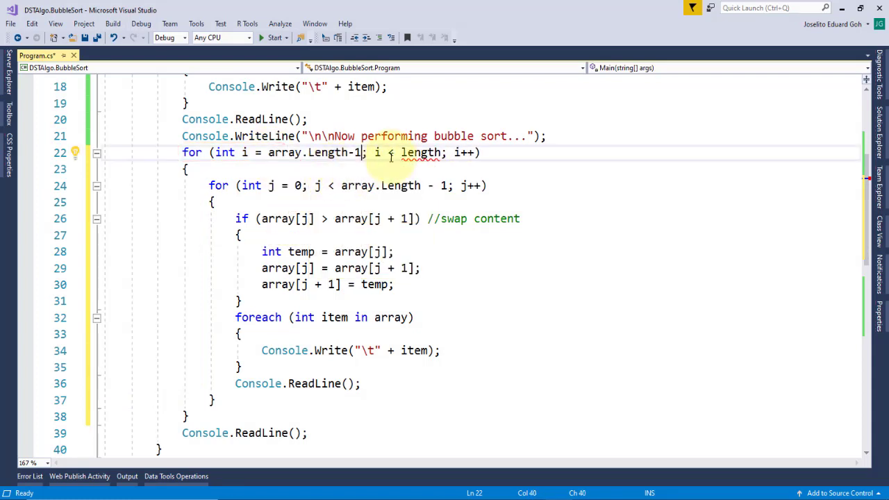
type("i > 0")
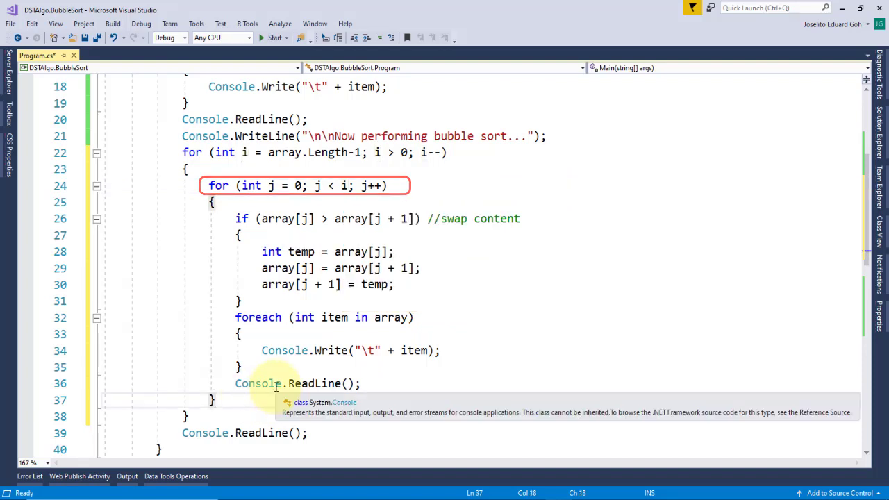
type("Console.WriteLine();")
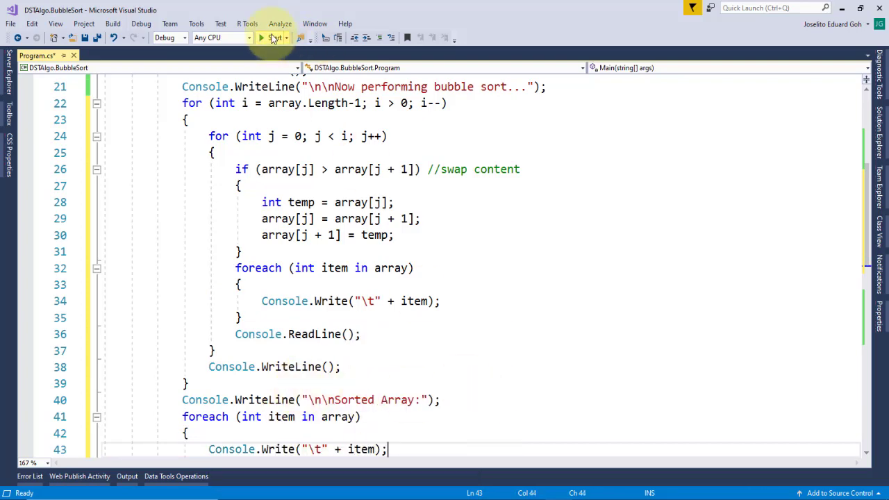
Run the sort, stepping through each pass until the sorted array 1 4 5 10 14 prints, then stop debugging.
left_click(261, 37)
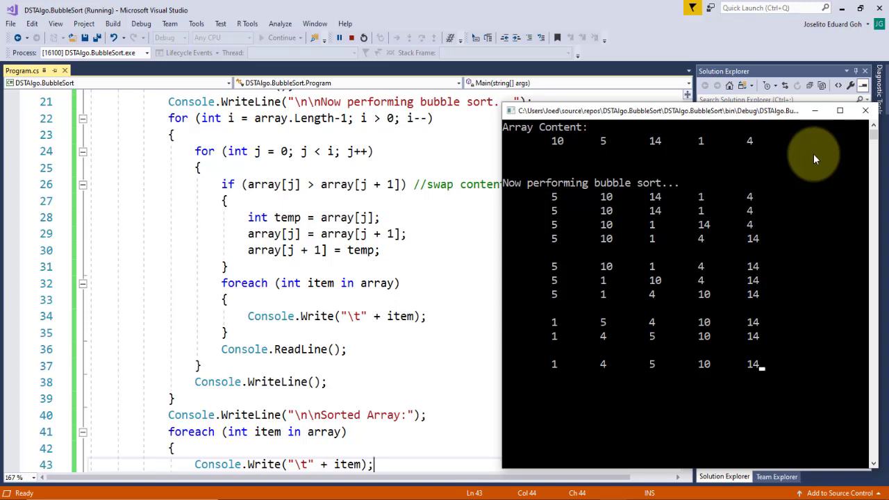
key("enter")
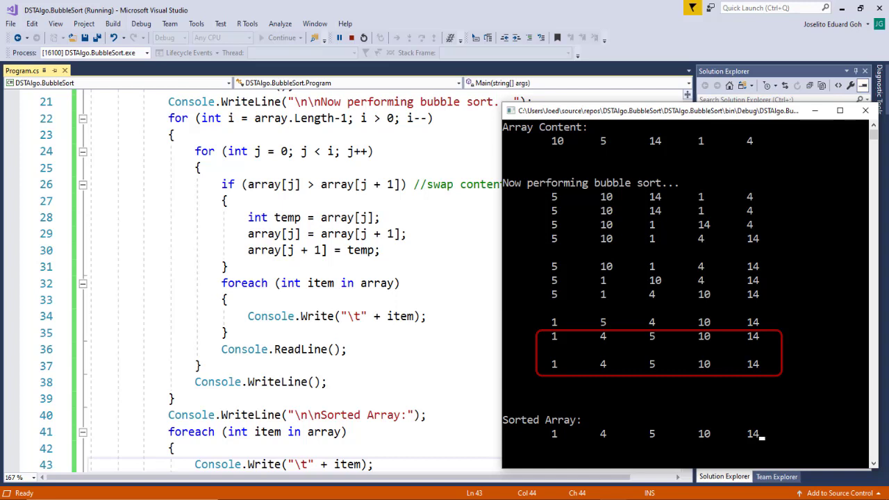
left_click(373, 464)
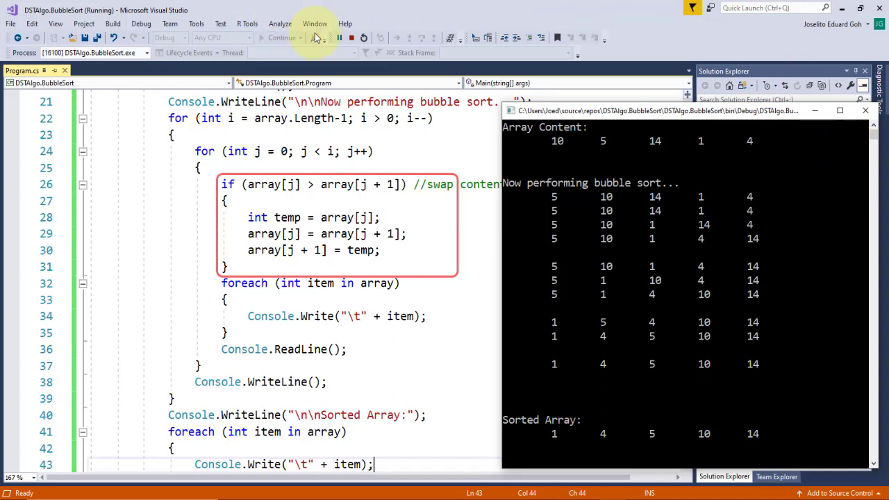
left_click(347, 39)
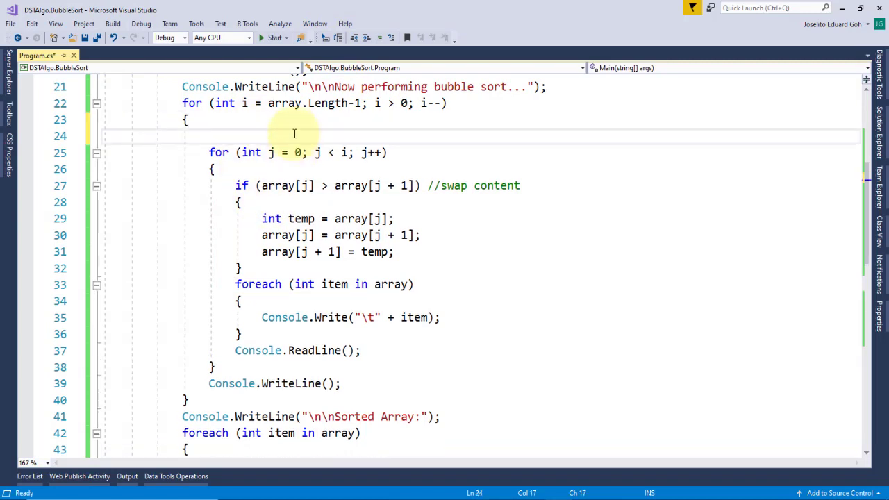
Declare bool isSorted = true before the inner loop and set isSorted = false inside the swap block.
type("bool isSorted = t")
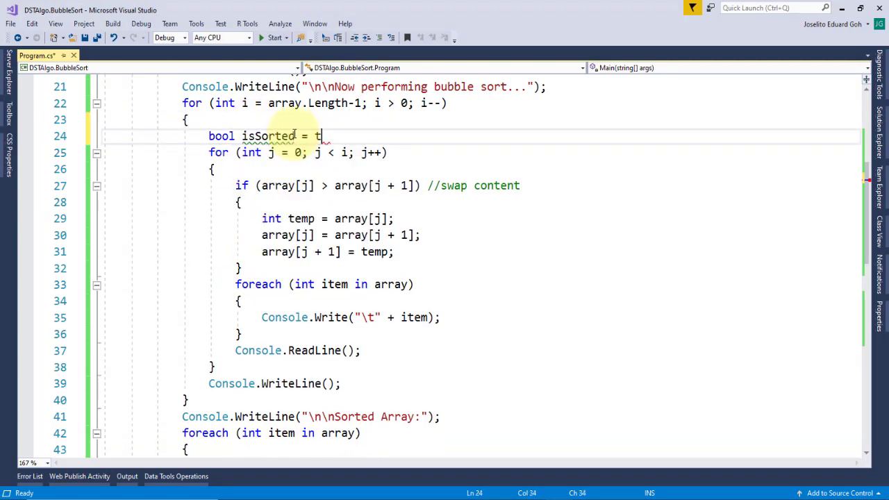
type("rue;")
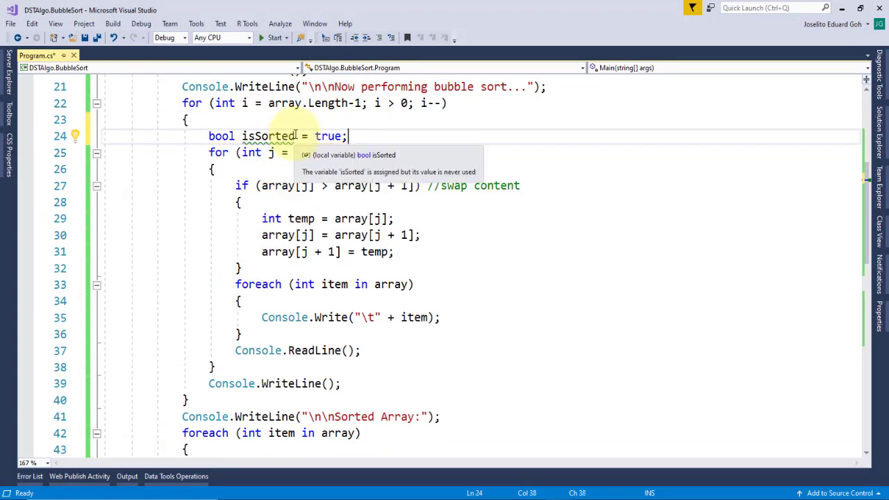
type("is")
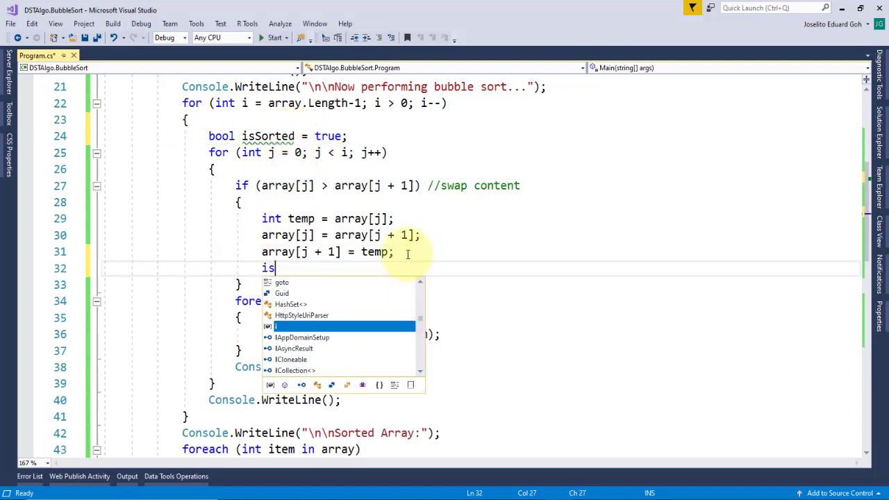
type("Sorted = false;")
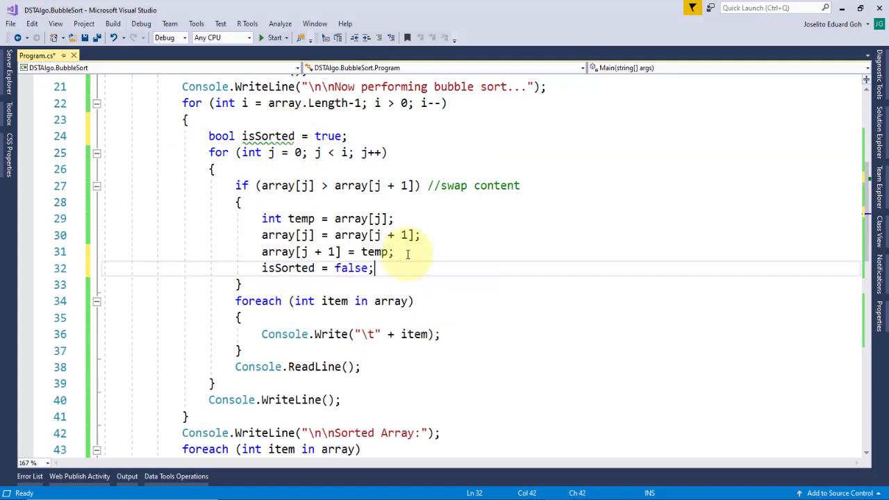
mouse_move(277, 400)
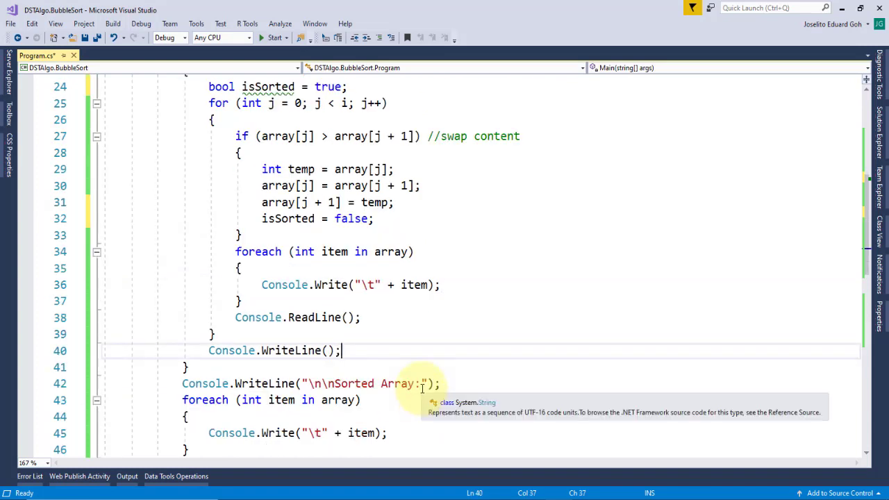
Add if (isSorted) break; after the inner loop to exit when no swaps occurred.
type("if(isSorted) break;")
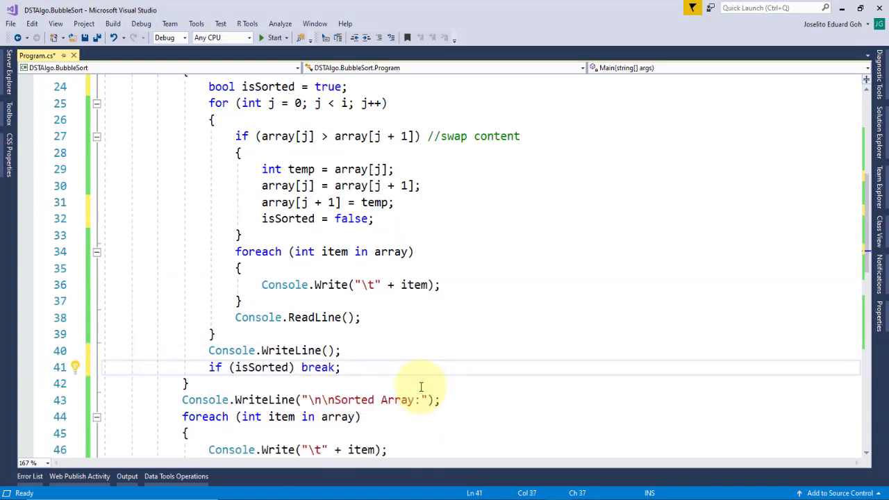
double_click(316, 367)
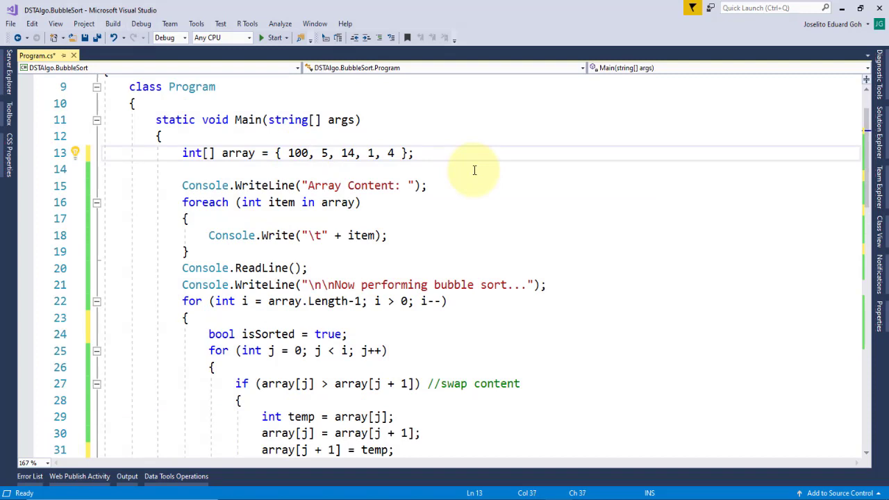
Change the array to { 100, 5, 14, 19, 54 } and run the program to print it.
type("19")
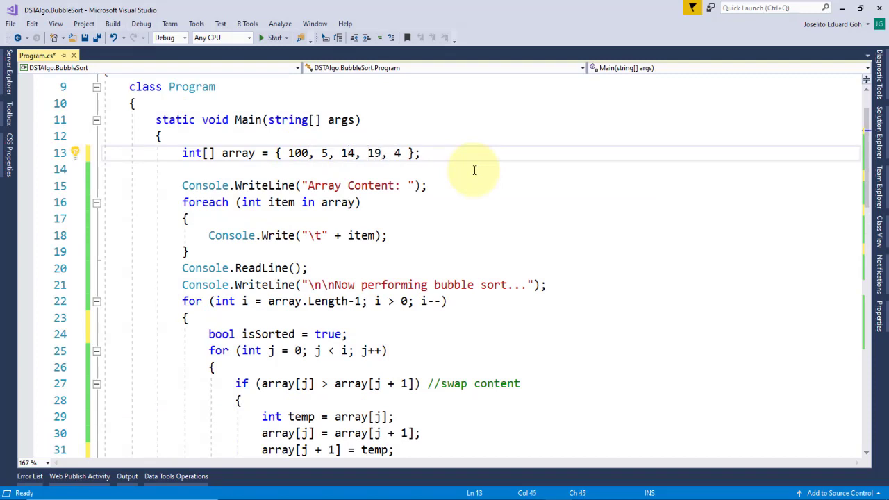
type("5")
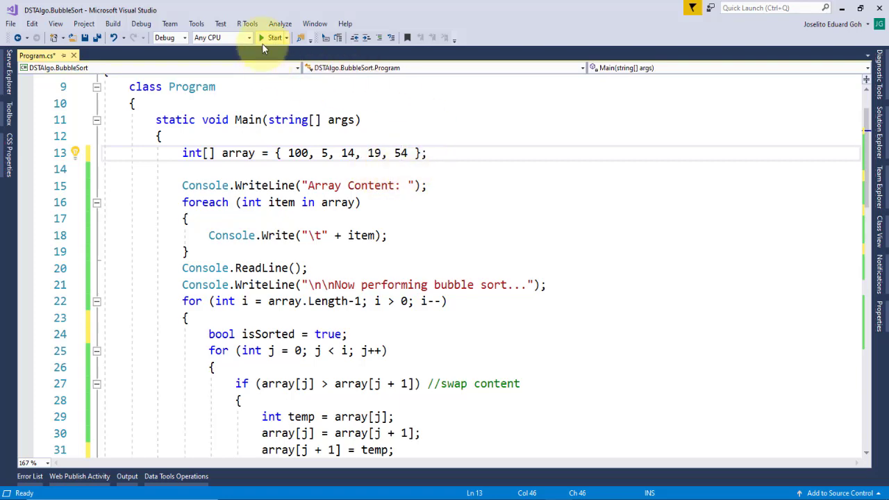
left_click(275, 38)
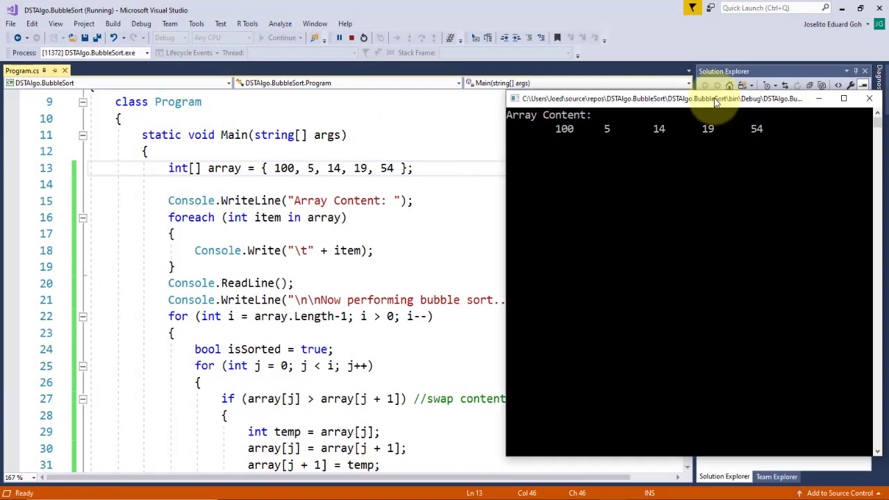